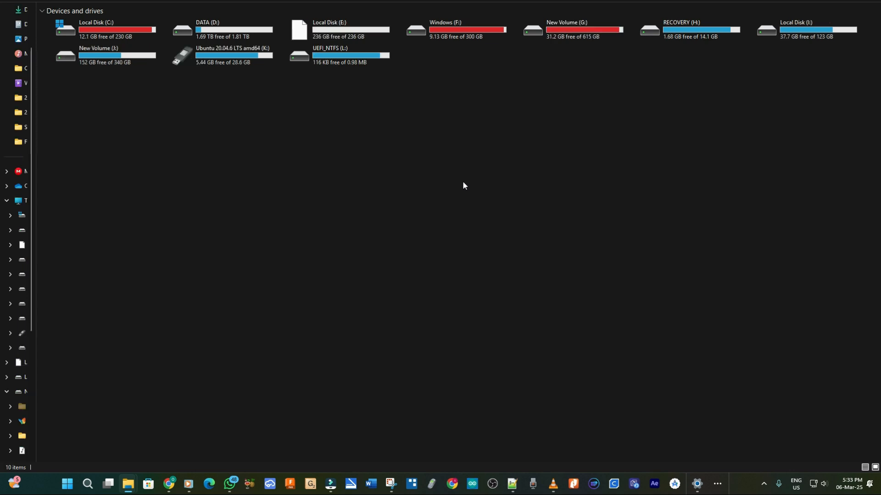
- Bring up Google Chrome from the taskbar with a blank tab
{"action": "left_click", "coordinate": [337, 29]}
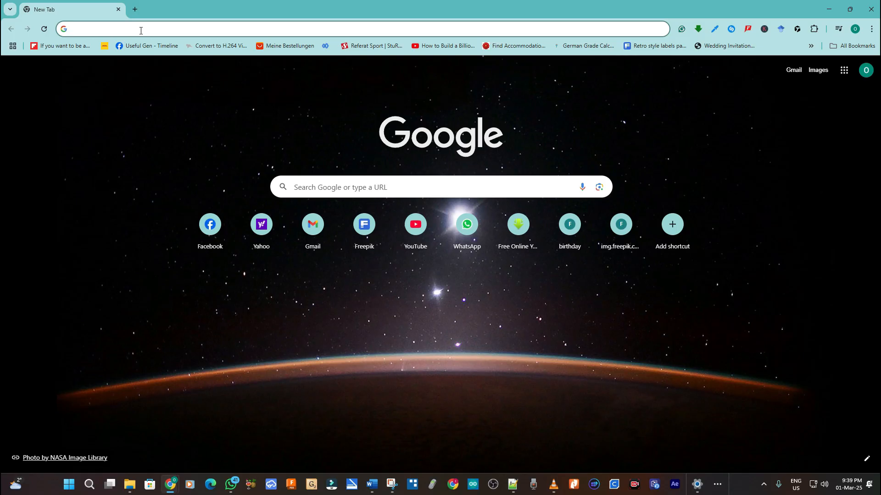
- Search Google for 'Windows 11 download' and go to Microsoft's Download Windows 11 page
{"action": "type", "text": "Windows 11 d"}
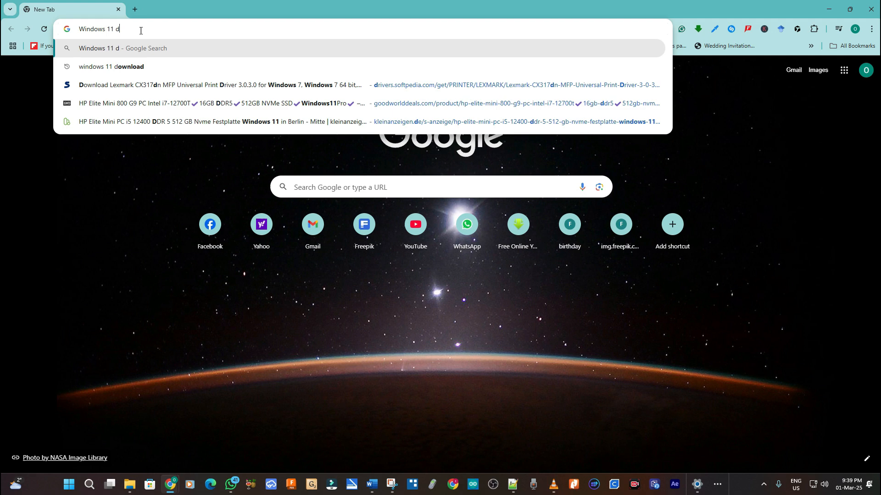
{"action": "type", "text": "ownlo"}
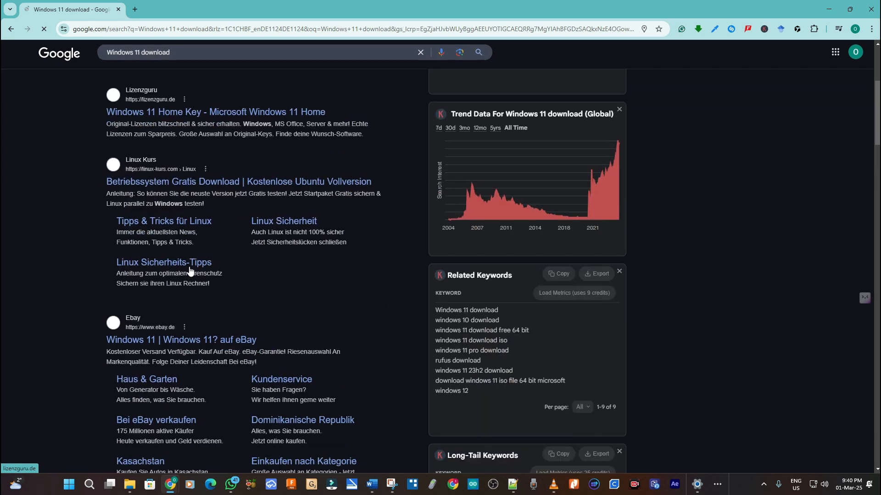
{"action": "scroll", "scroll_direction": "down", "scroll_amount": 3}
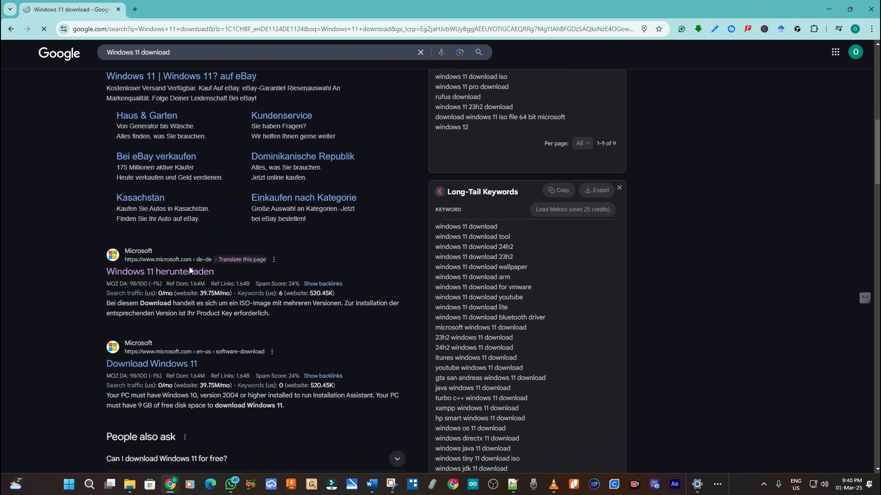
{"action": "scroll", "scroll_direction": "down", "scroll_amount": 3}
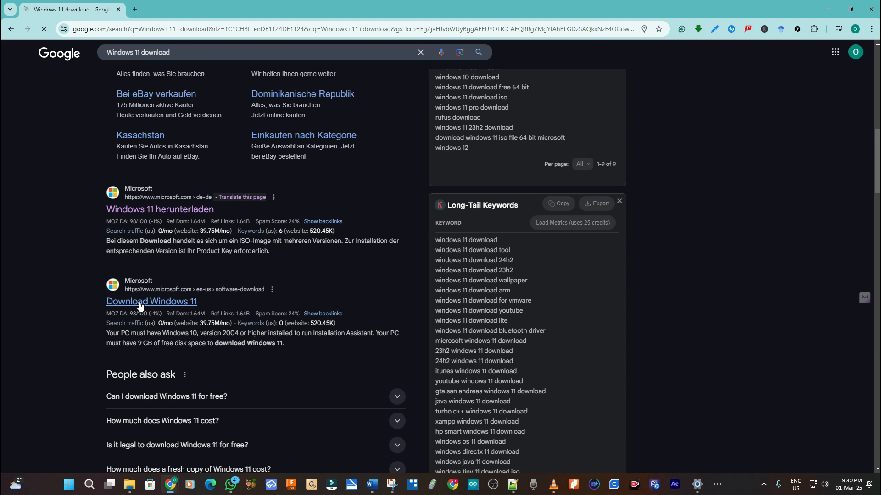
{"action": "left_click", "coordinate": [152, 301]}
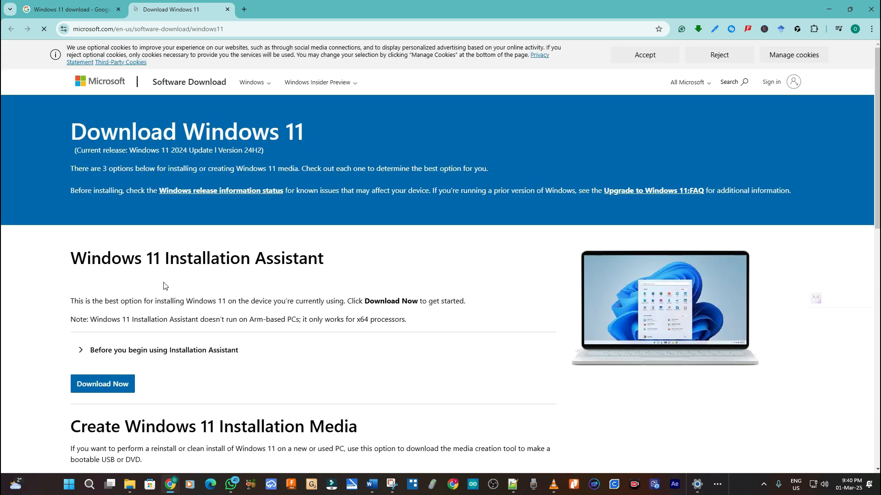
{"action": "mouse_move", "coordinate": [271, 309]}
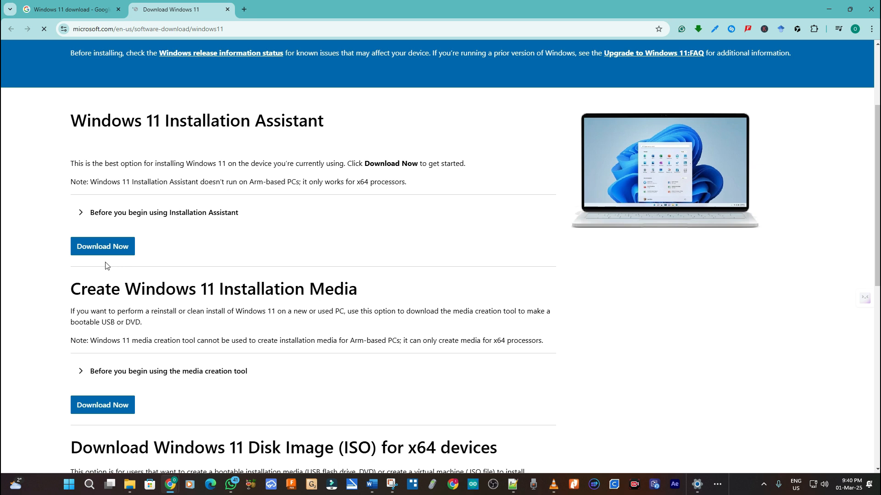
{"action": "mouse_move", "coordinate": [144, 264]}
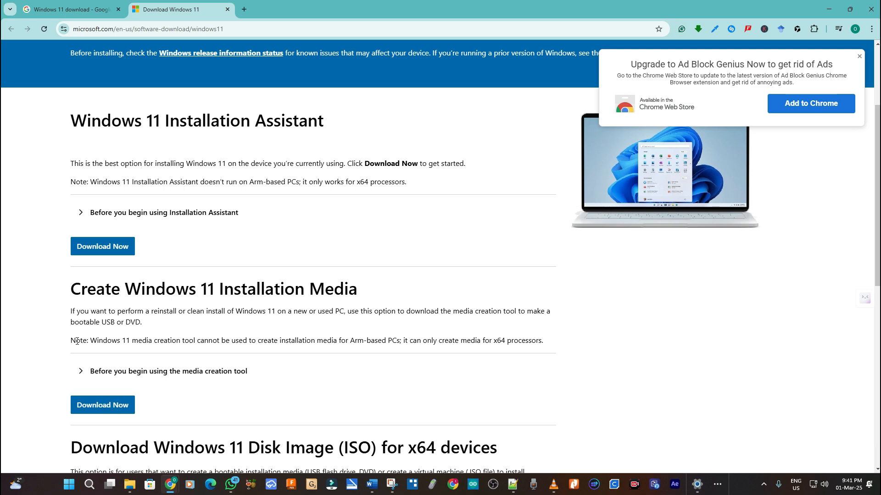
{"action": "mouse_move", "coordinate": [82, 359]}
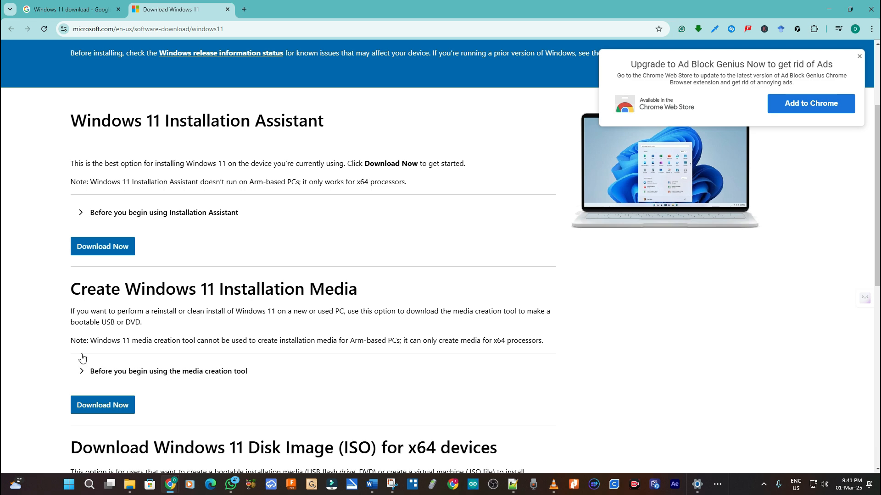
- Choose the multi-edition x64 Windows 11 ISO under Disk Image and request it with Download Now
{"action": "scroll", "scroll_direction": "down", "scroll_amount": 3}
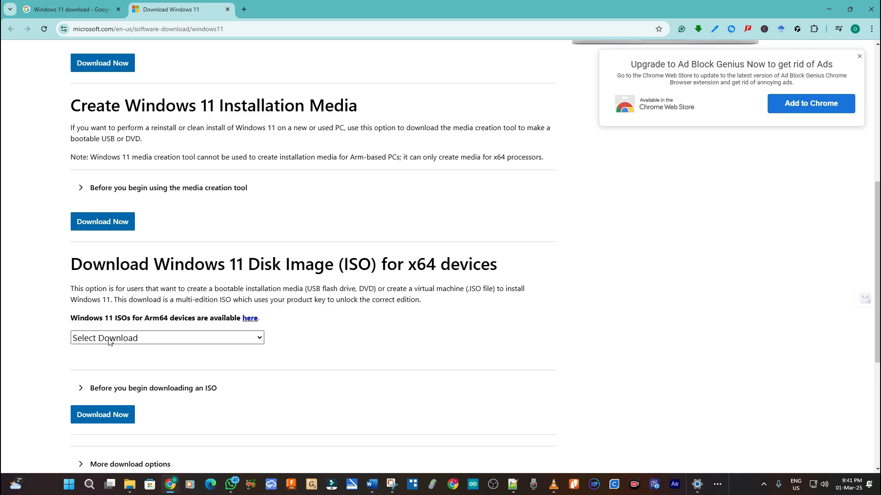
{"action": "left_click", "coordinate": [166, 338]}
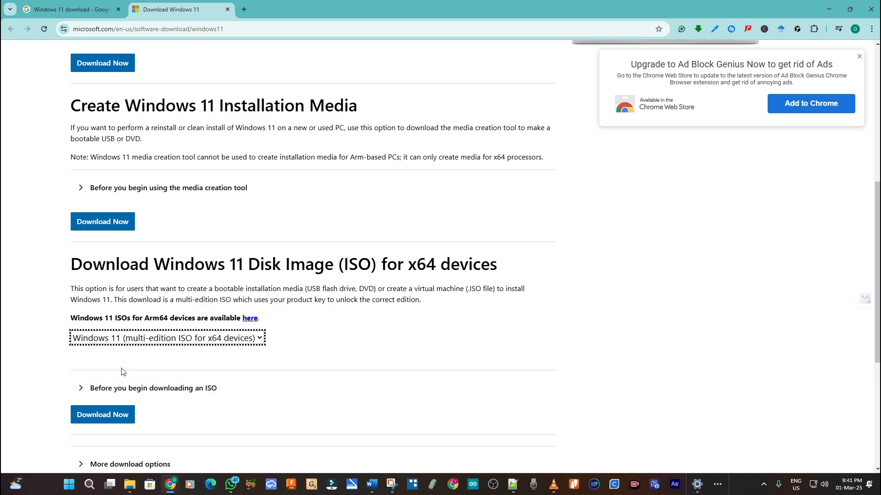
{"action": "scroll", "scroll_direction": "down", "scroll_amount": 3}
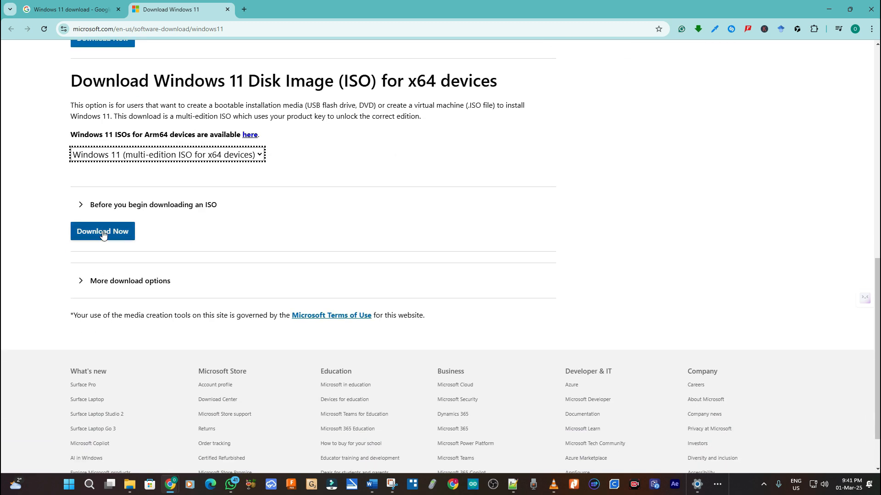
{"action": "left_click", "coordinate": [101, 231]}
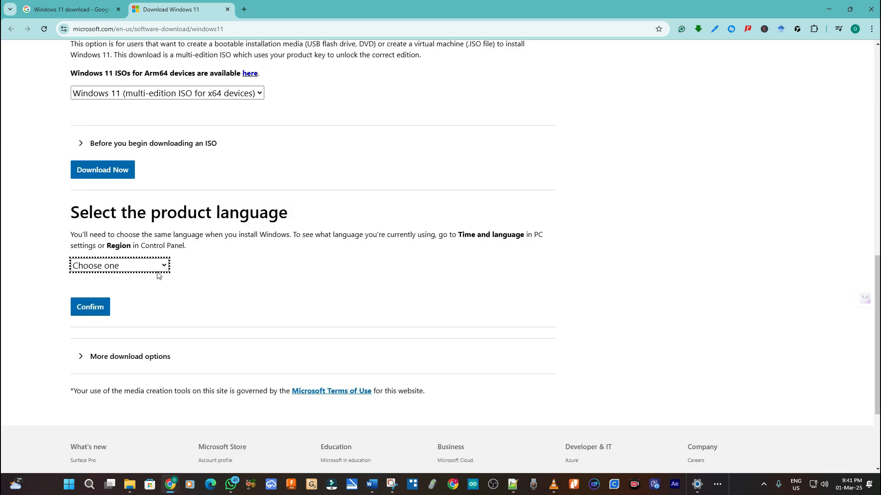
- Set English International as the product language for the ISO
{"action": "left_click", "coordinate": [118, 266]}
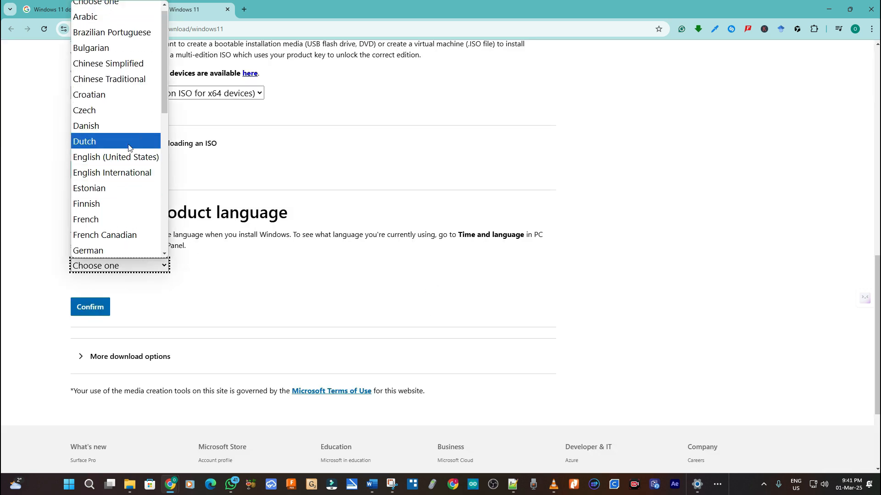
{"action": "mouse_move", "coordinate": [112, 177]}
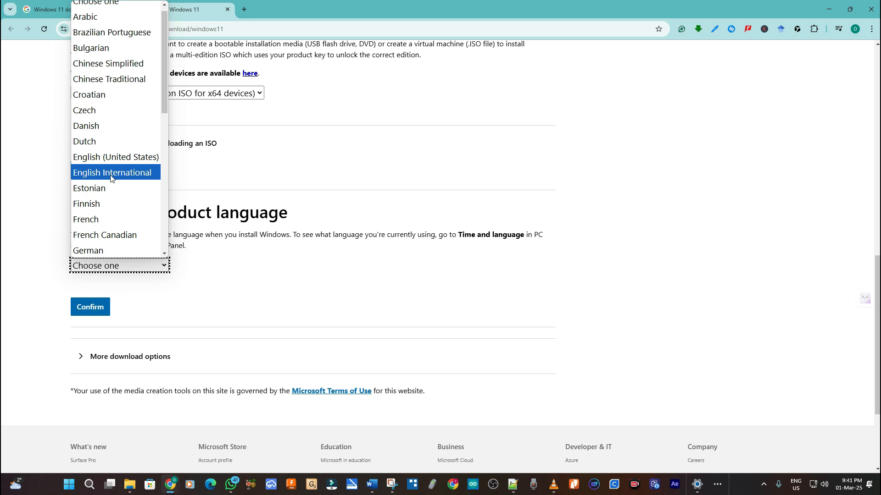
{"action": "left_click", "coordinate": [112, 173]}
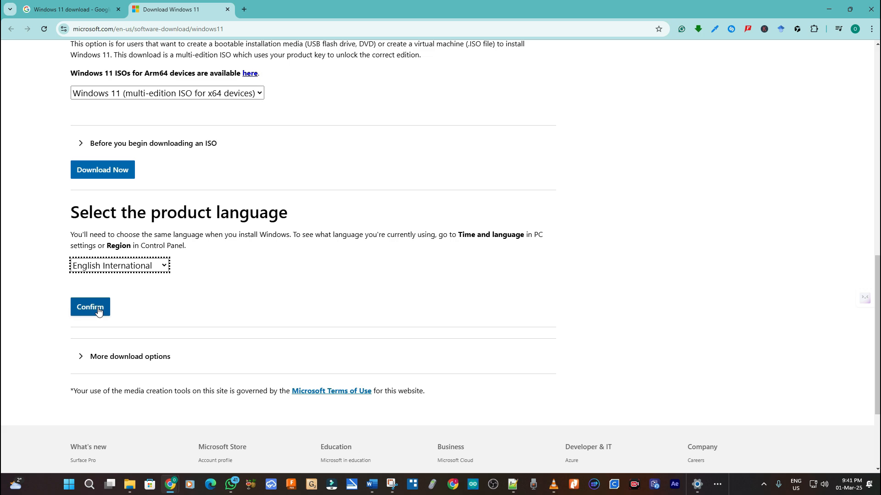
- Confirm English International and start the 64-bit Windows 11 ISO download
{"action": "left_click", "coordinate": [90, 308]}
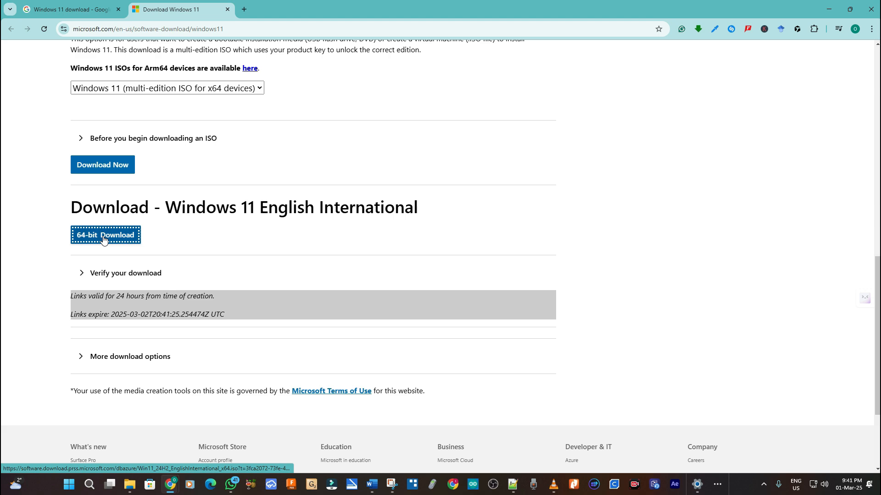
{"action": "left_click", "coordinate": [105, 235]}
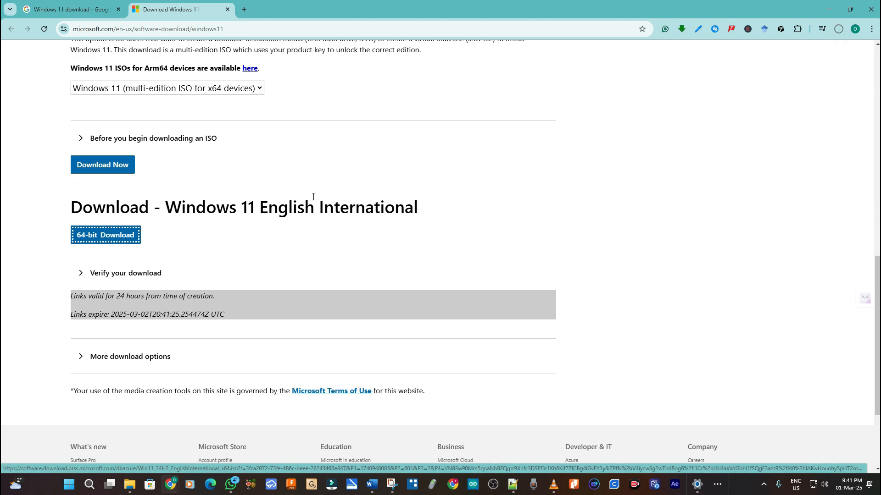
{"action": "mouse_move", "coordinate": [243, 9]}
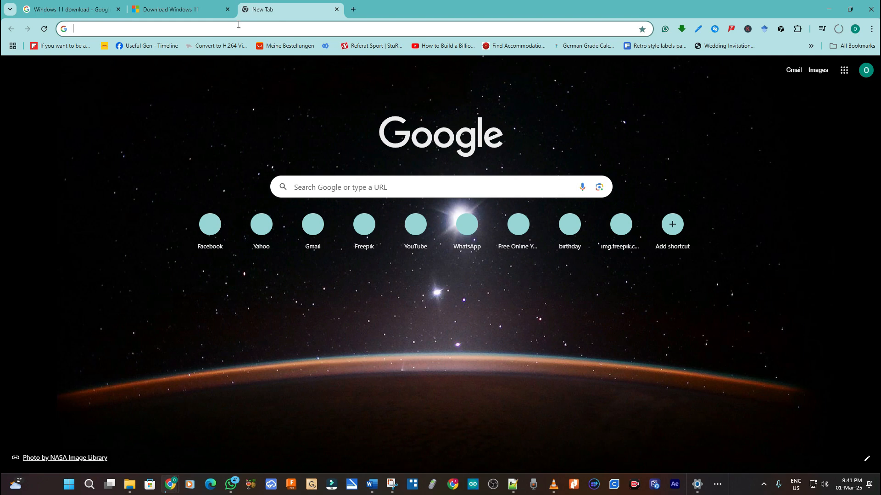
- Search 'rufus download', reach rufus.ie and download rufus-4.6 from Latest releases
{"action": "type", "text": "rufu"}
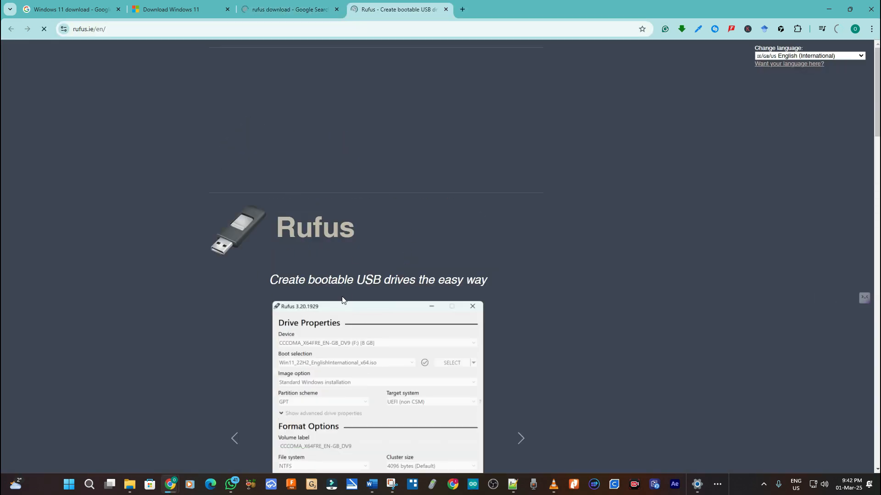
{"action": "scroll", "scroll_direction": "down", "scroll_amount": 3}
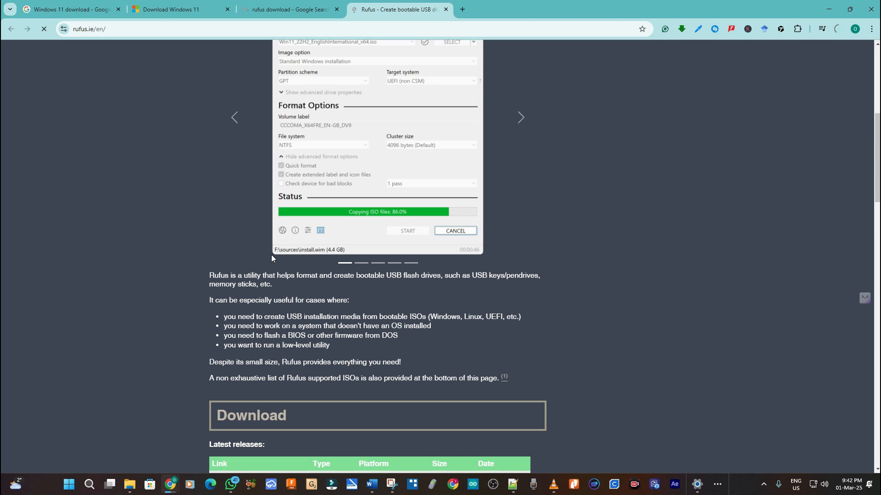
{"action": "scroll", "scroll_direction": "down", "scroll_amount": 3}
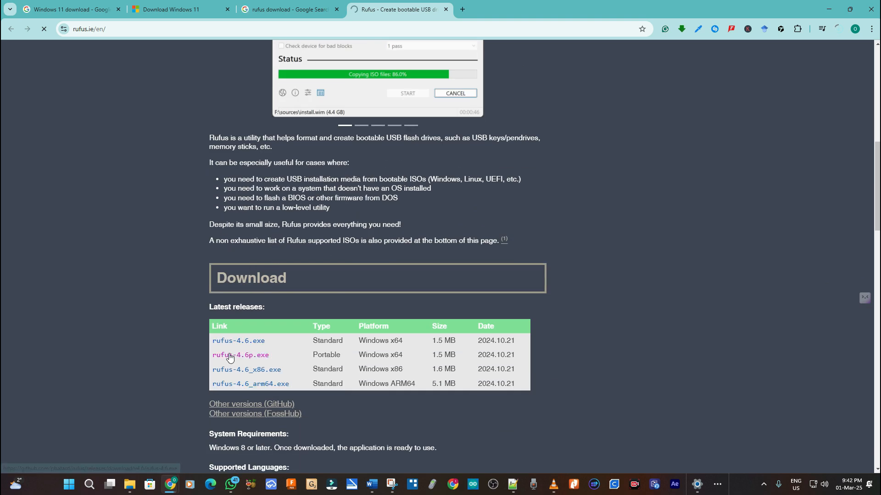
{"action": "left_click", "coordinate": [238, 340]}
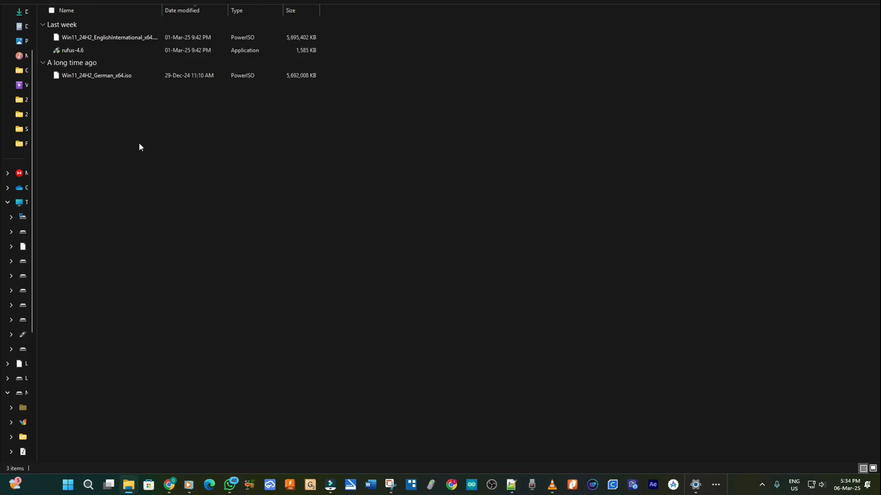
- Launch the downloaded Rufus 4.6 and target Local Disk (E:) [256 GB] as the device
{"action": "left_click", "coordinate": [71, 49]}
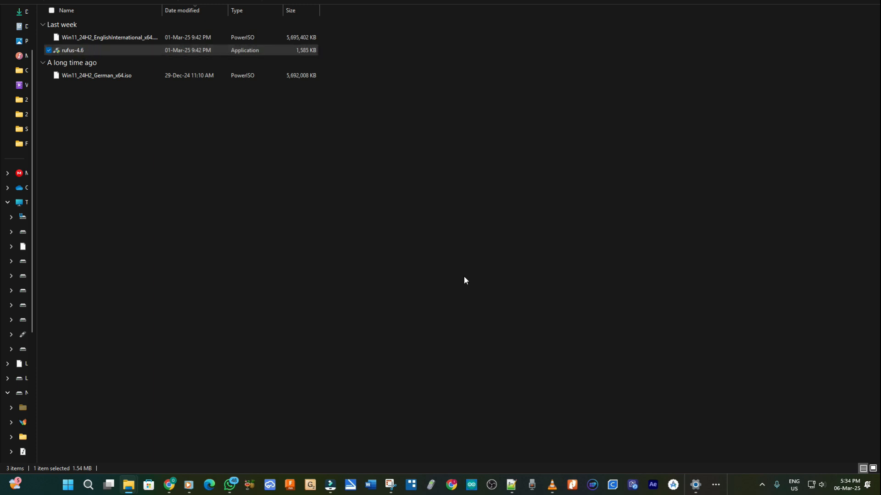
{"action": "double_click", "coordinate": [72, 50]}
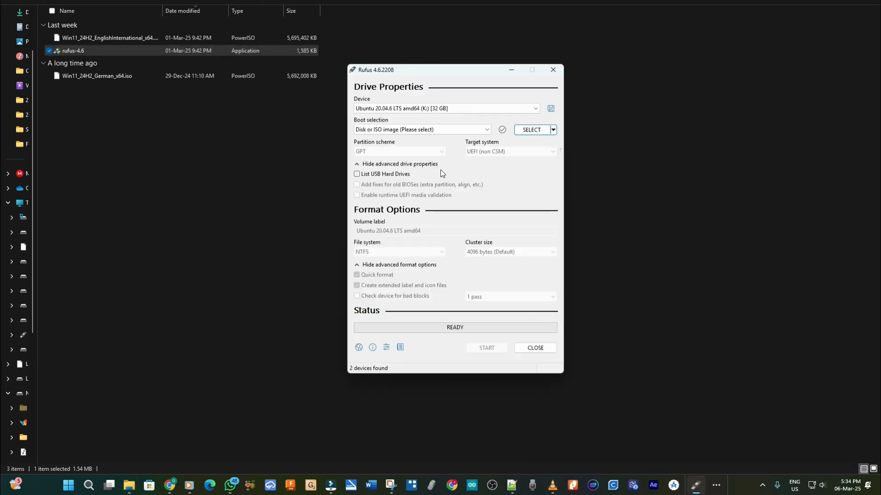
{"action": "left_click", "coordinate": [533, 108]}
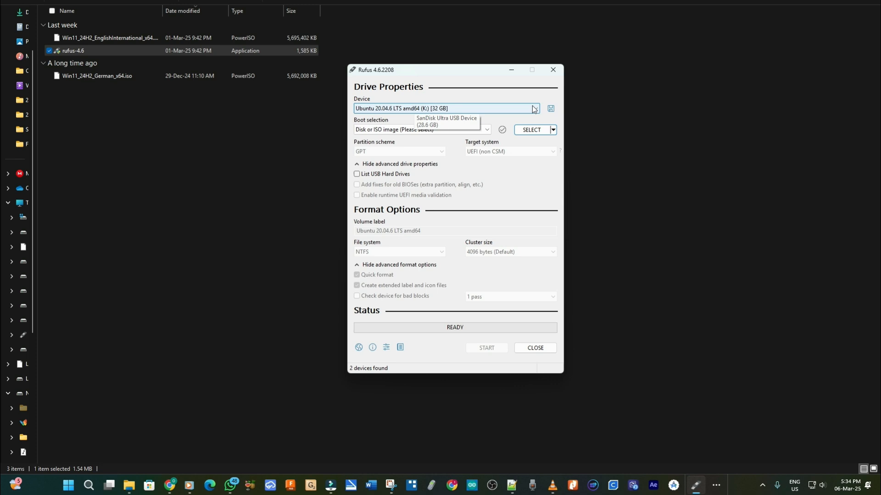
{"action": "left_click", "coordinate": [532, 109]}
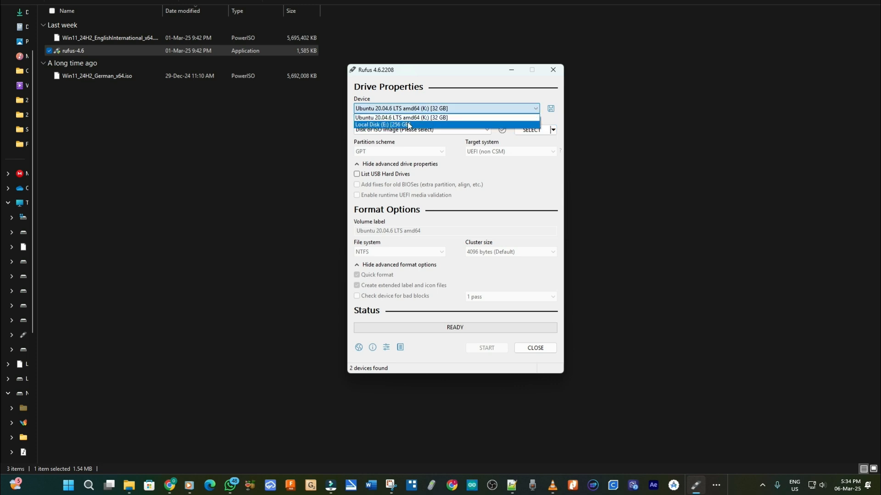
{"action": "left_click", "coordinate": [383, 124]}
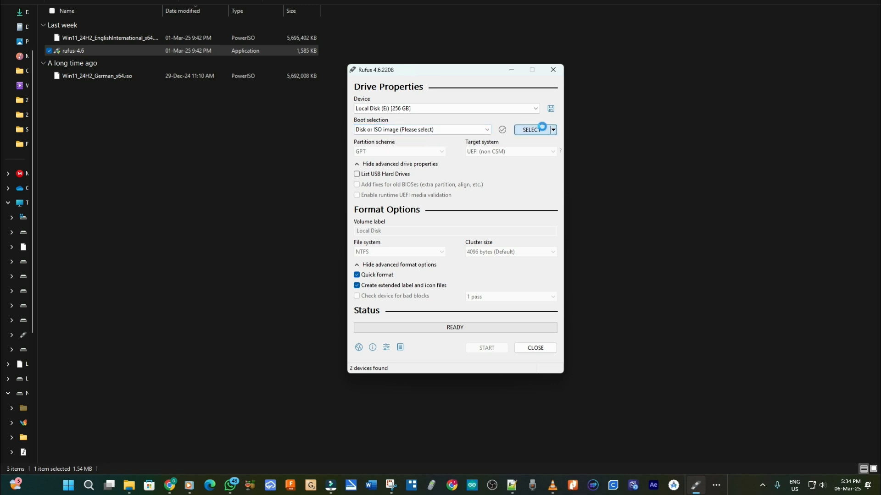
- Load Win11_24H2_EnglishInternational_x64.iso as the boot selection via SELECT
{"action": "left_click", "coordinate": [528, 130]}
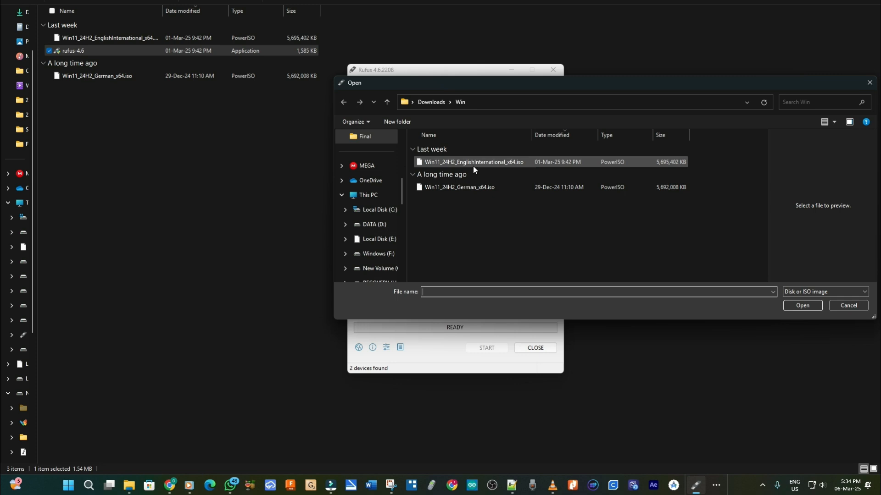
{"action": "left_click", "coordinate": [474, 162]}
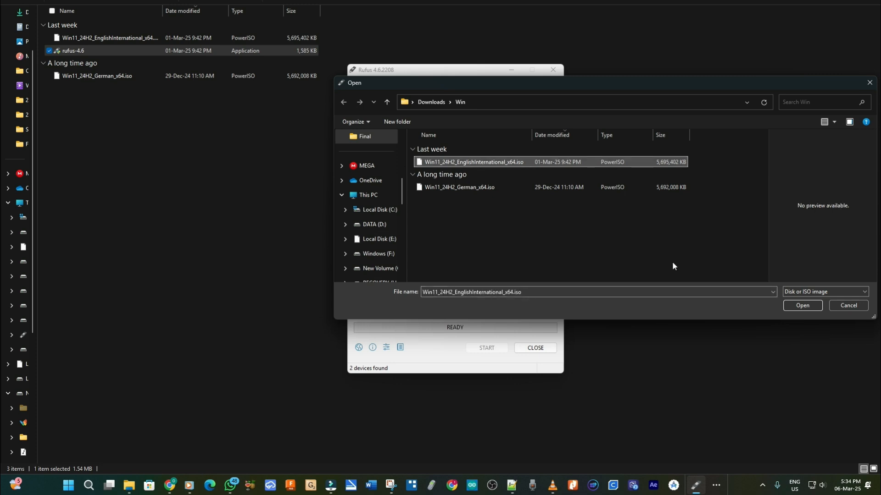
{"action": "left_click", "coordinate": [801, 305]}
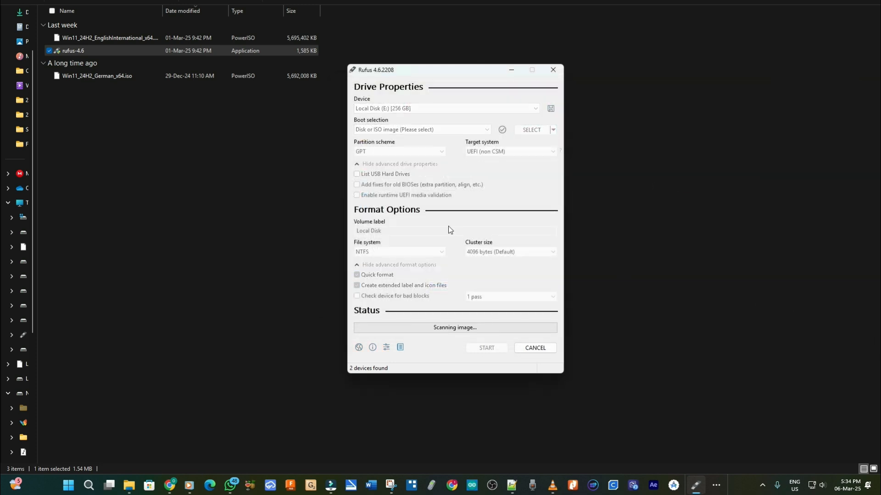
{"action": "left_click", "coordinate": [530, 129]}
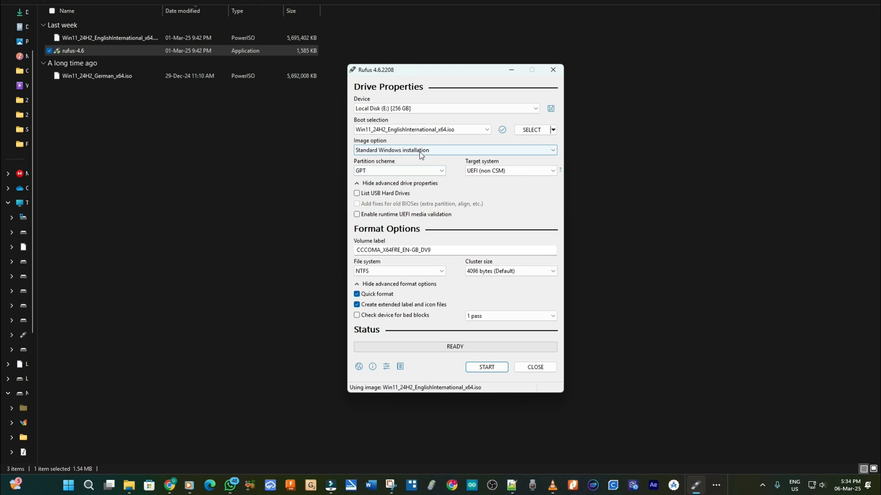
- Set Image option to Windows To Go and the volume label to 'Windows'
{"action": "left_click", "coordinate": [454, 149]}
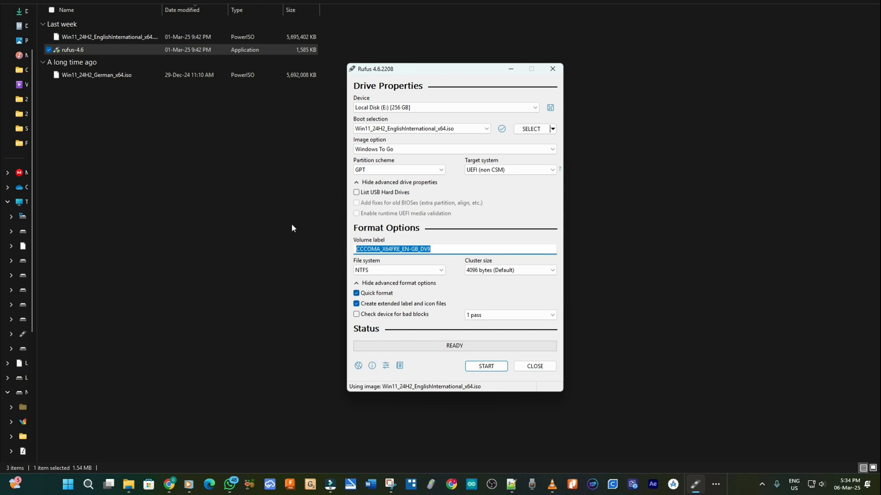
{"action": "type", "text": "Windows"}
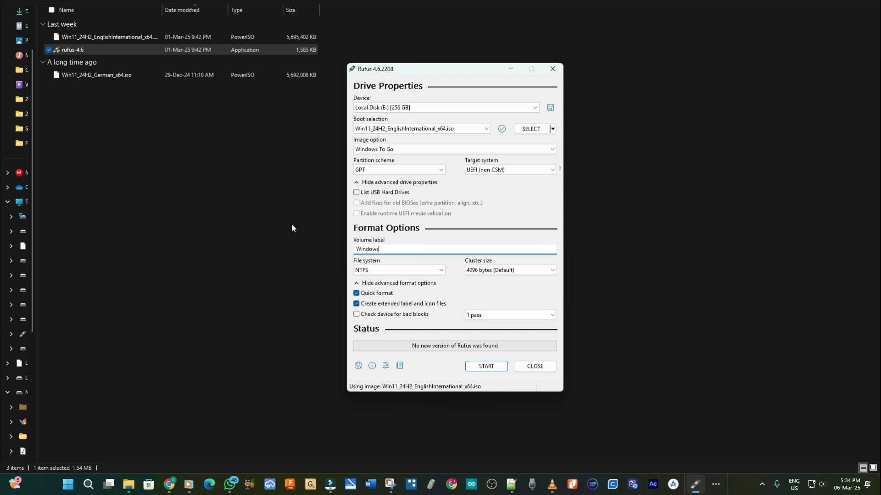
{"action": "mouse_move", "coordinate": [385, 286]}
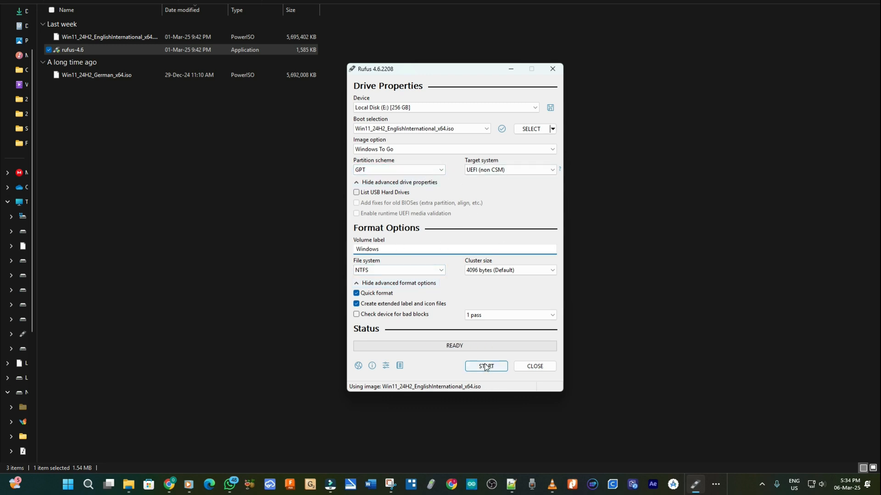
- Start the write and choose Windows 11 Pro as the edition, reaching the User Experience prompt
{"action": "left_click", "coordinate": [485, 366]}
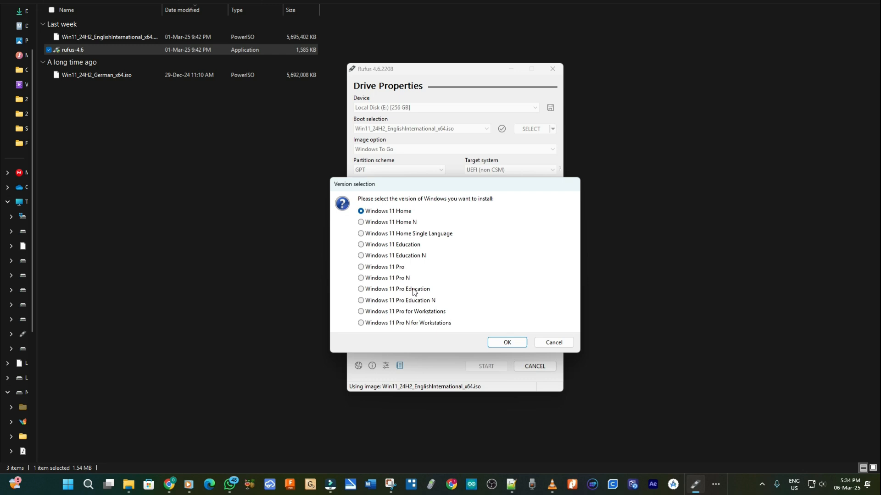
{"action": "left_click", "coordinate": [360, 266]}
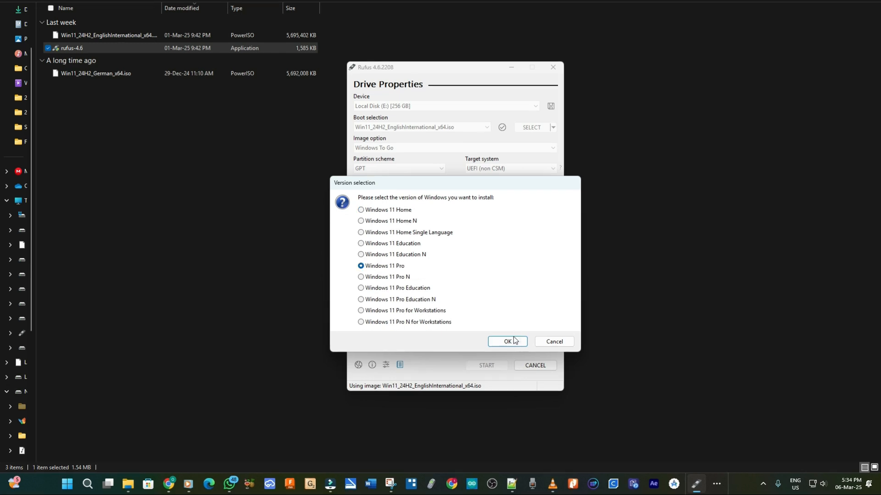
{"action": "left_click", "coordinate": [506, 341]}
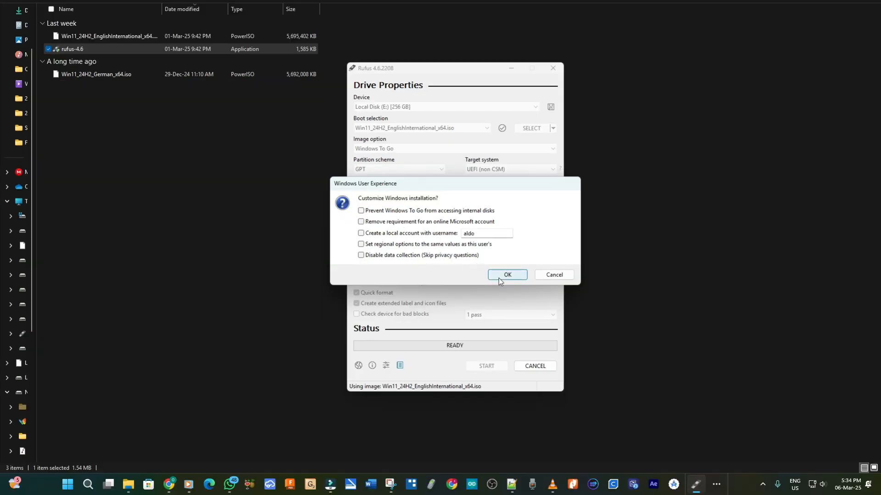
- Accept default customisation, the data-erase warning and multiple-partitions warning so writing completes
{"action": "left_click", "coordinate": [506, 275]}
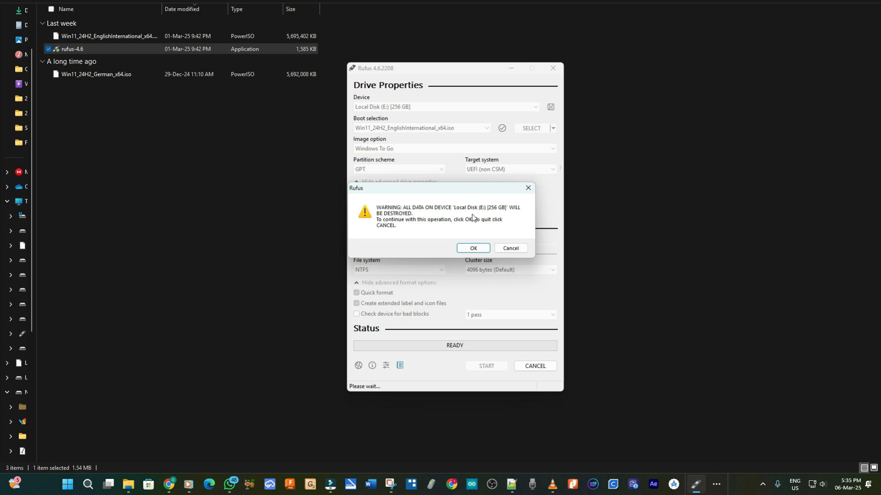
{"action": "mouse_move", "coordinate": [394, 228]}
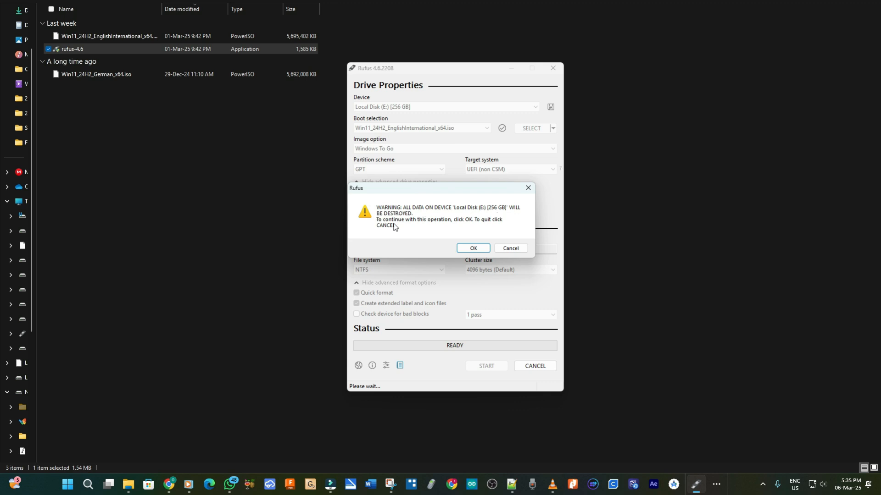
{"action": "left_click", "coordinate": [472, 248]}
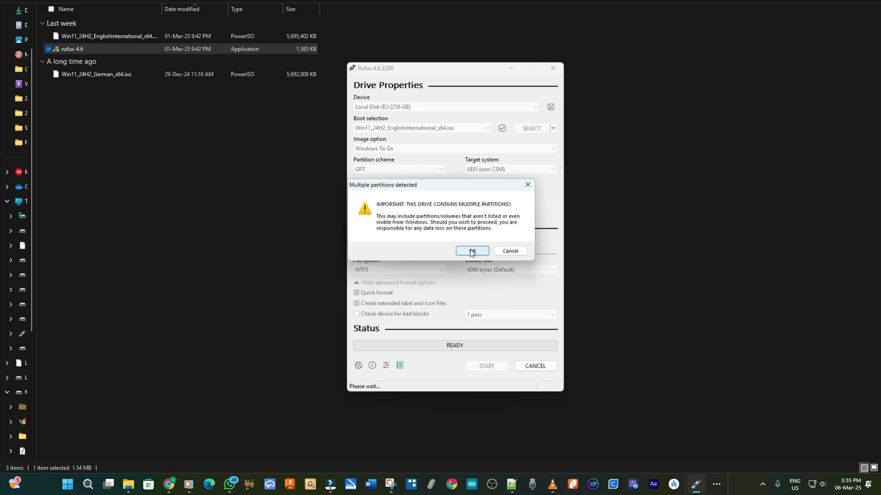
{"action": "left_click", "coordinate": [470, 251]}
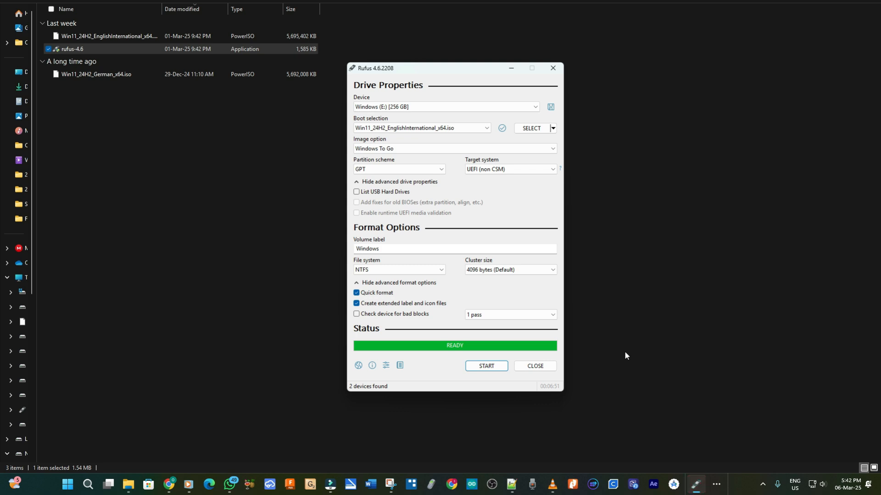
{"action": "mouse_move", "coordinate": [534, 366]}
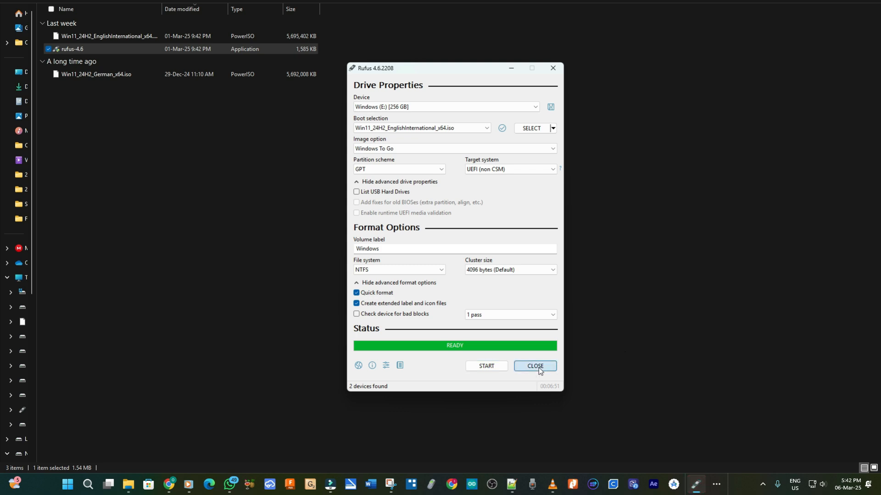
- Close Rufus now that the Windows To Go drive is finished
{"action": "left_click", "coordinate": [534, 367]}
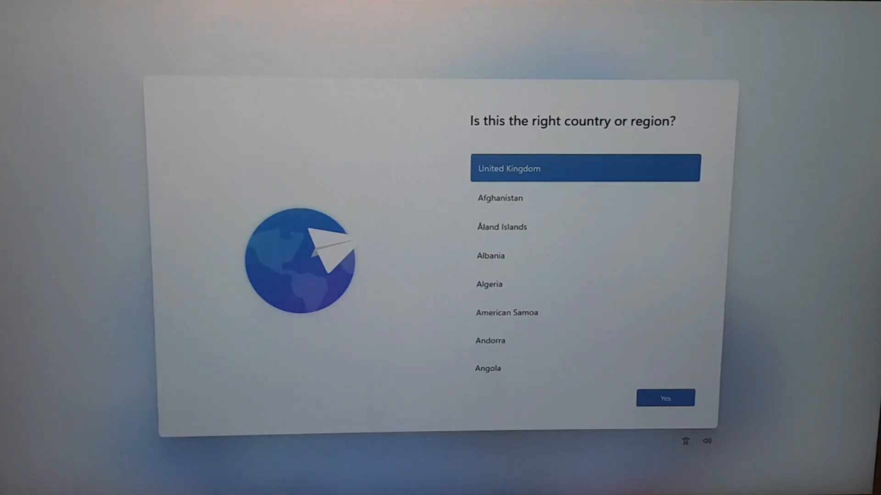
- Choose a region from the country list and confirm it with Yes
{"action": "scroll", "scroll_direction": "down", "scroll_amount": 3}
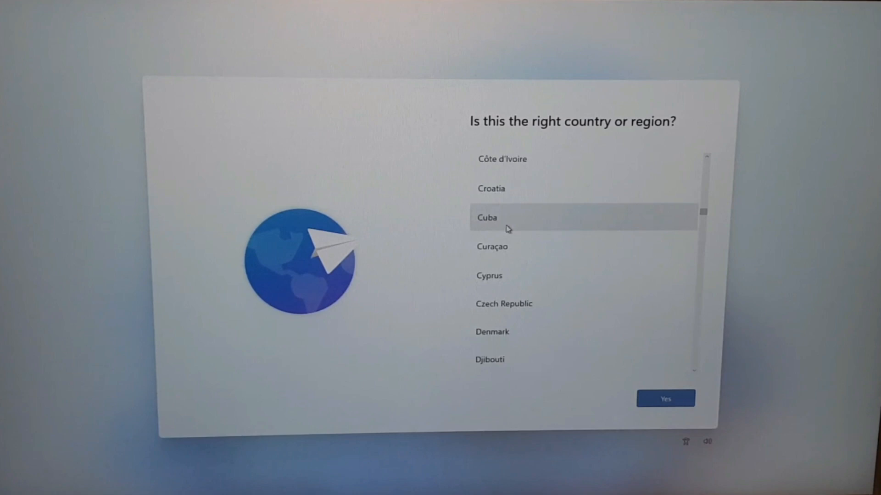
{"action": "scroll", "scroll_direction": "down", "scroll_amount": 3}
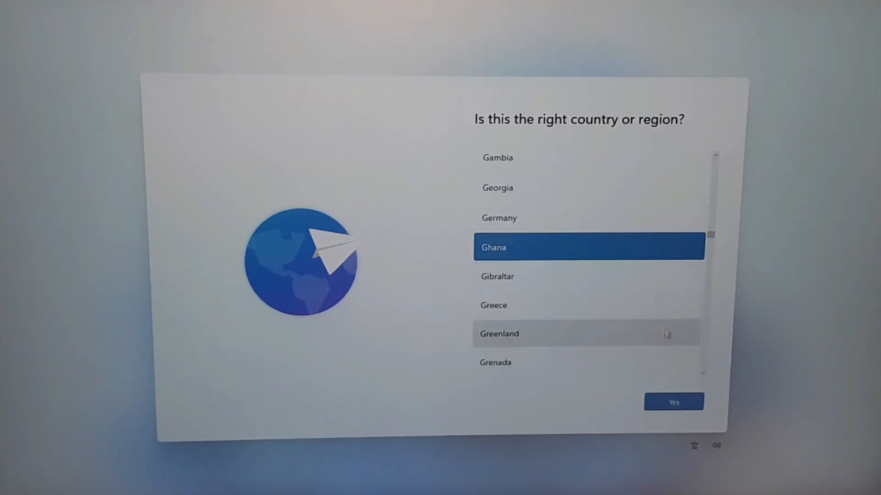
{"action": "left_click", "coordinate": [672, 402]}
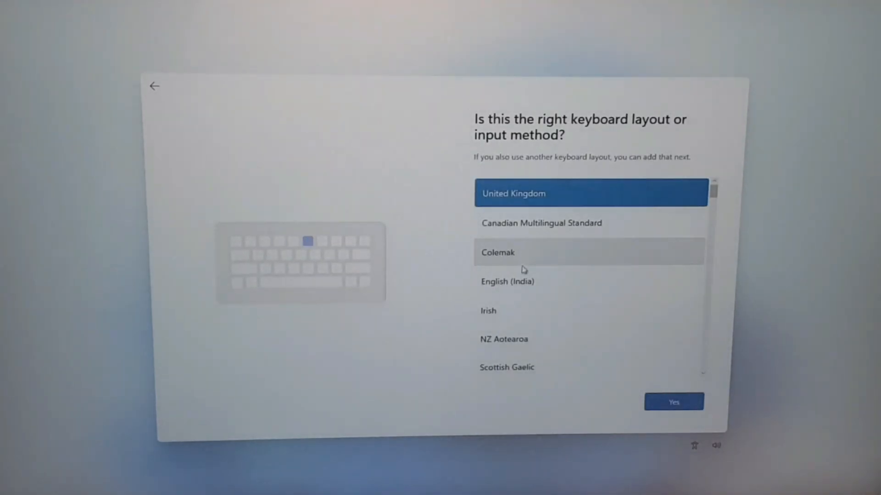
- Select the United States-International keyboard layout and skip adding a second layout
{"action": "scroll", "scroll_direction": "down", "scroll_amount": 3}
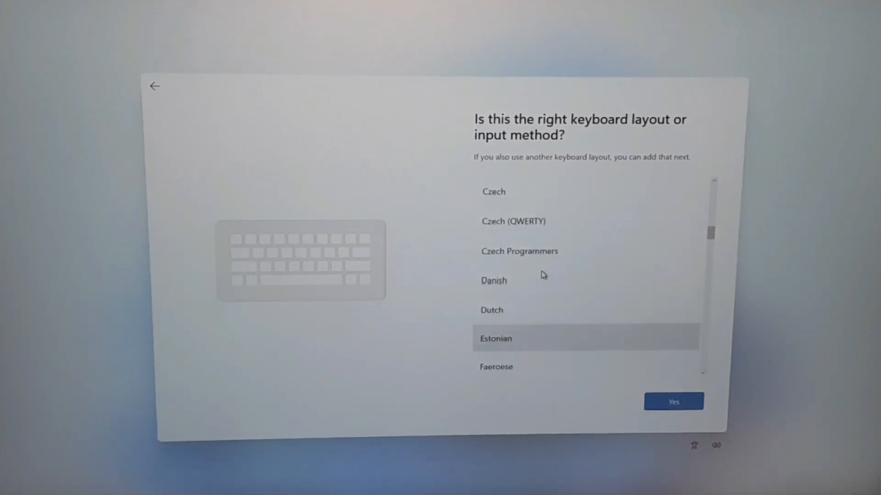
{"action": "scroll", "scroll_direction": "down", "scroll_amount": 3}
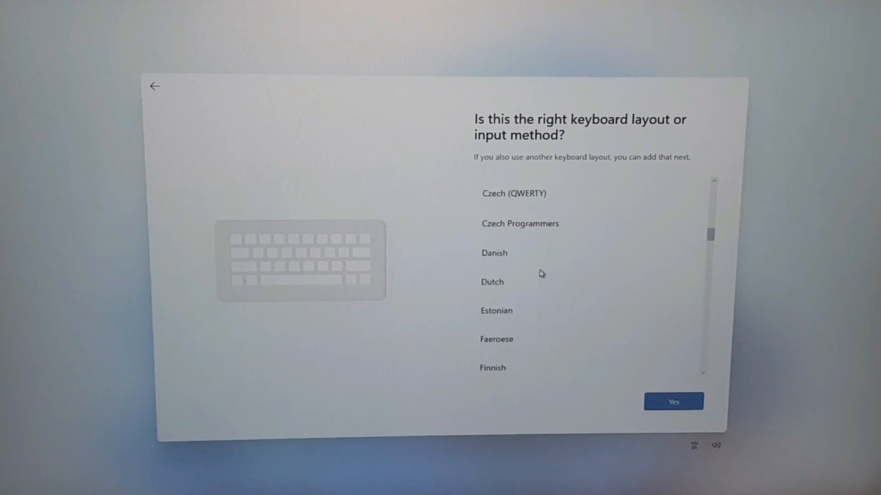
{"action": "scroll", "scroll_direction": "down", "scroll_amount": 3}
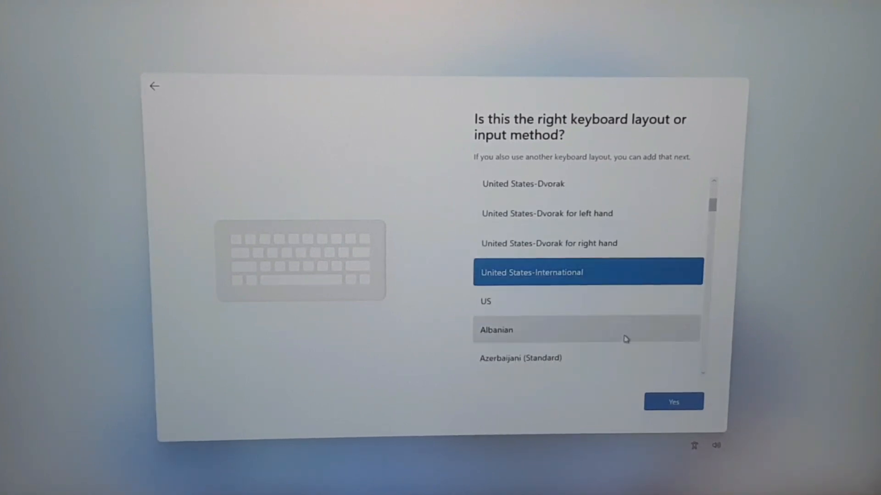
{"action": "left_click", "coordinate": [672, 402]}
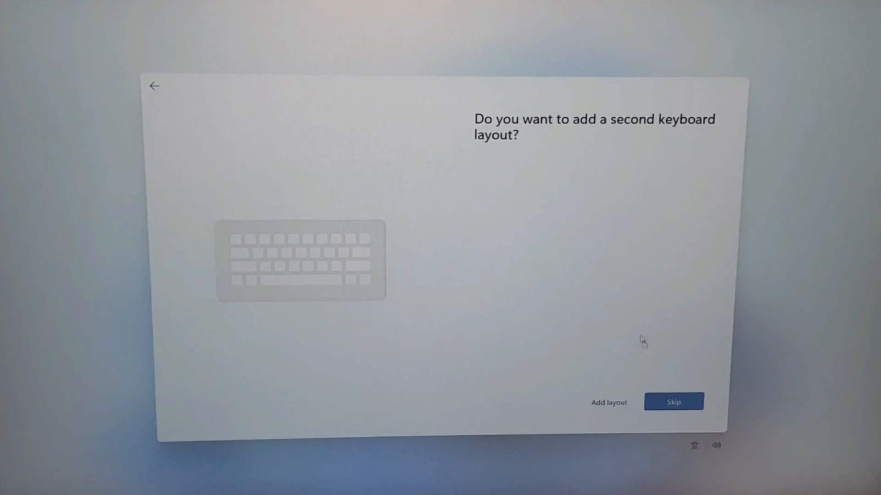
{"action": "left_click", "coordinate": [672, 402]}
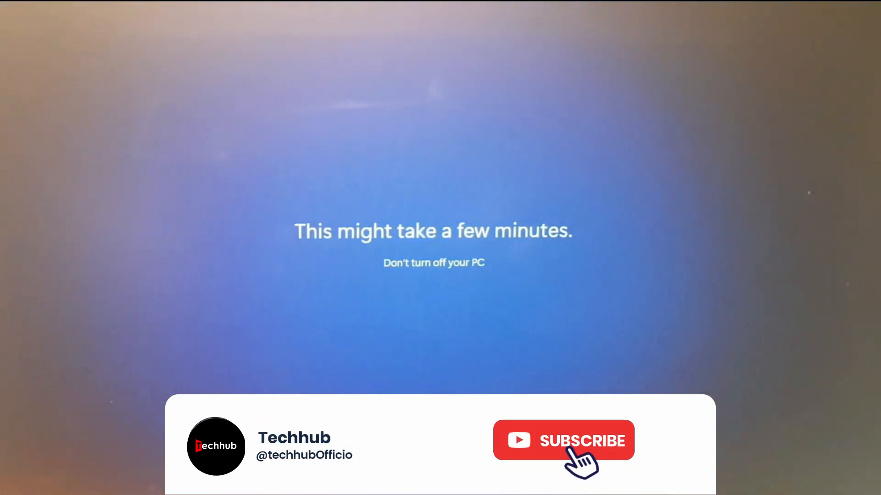
{"action": "left_click", "coordinate": [563, 440]}
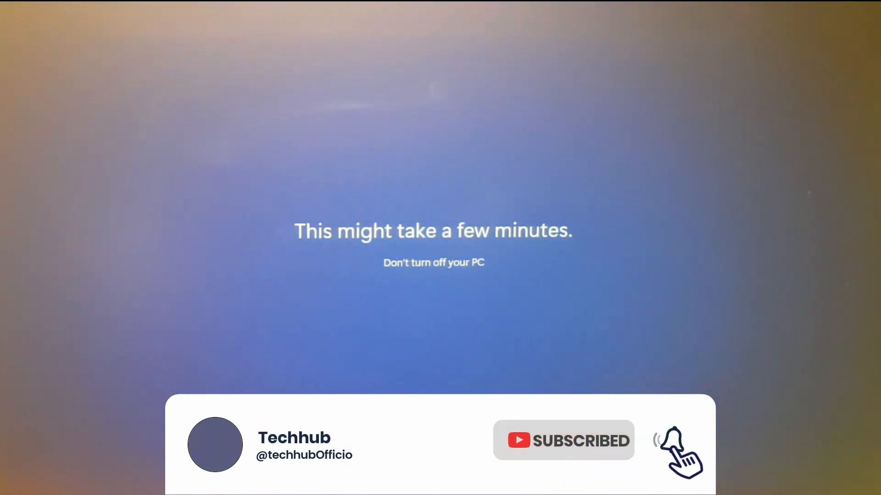